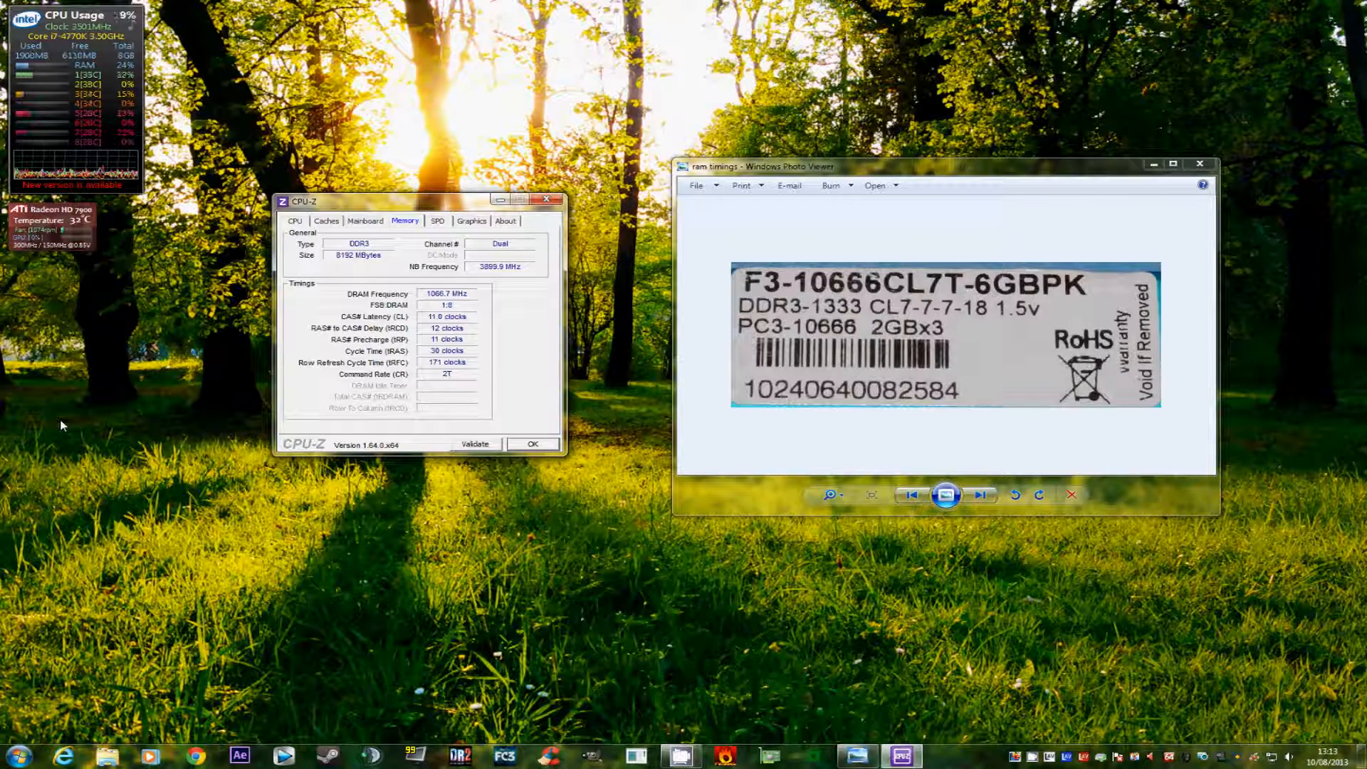
mouse_move(114, 490)
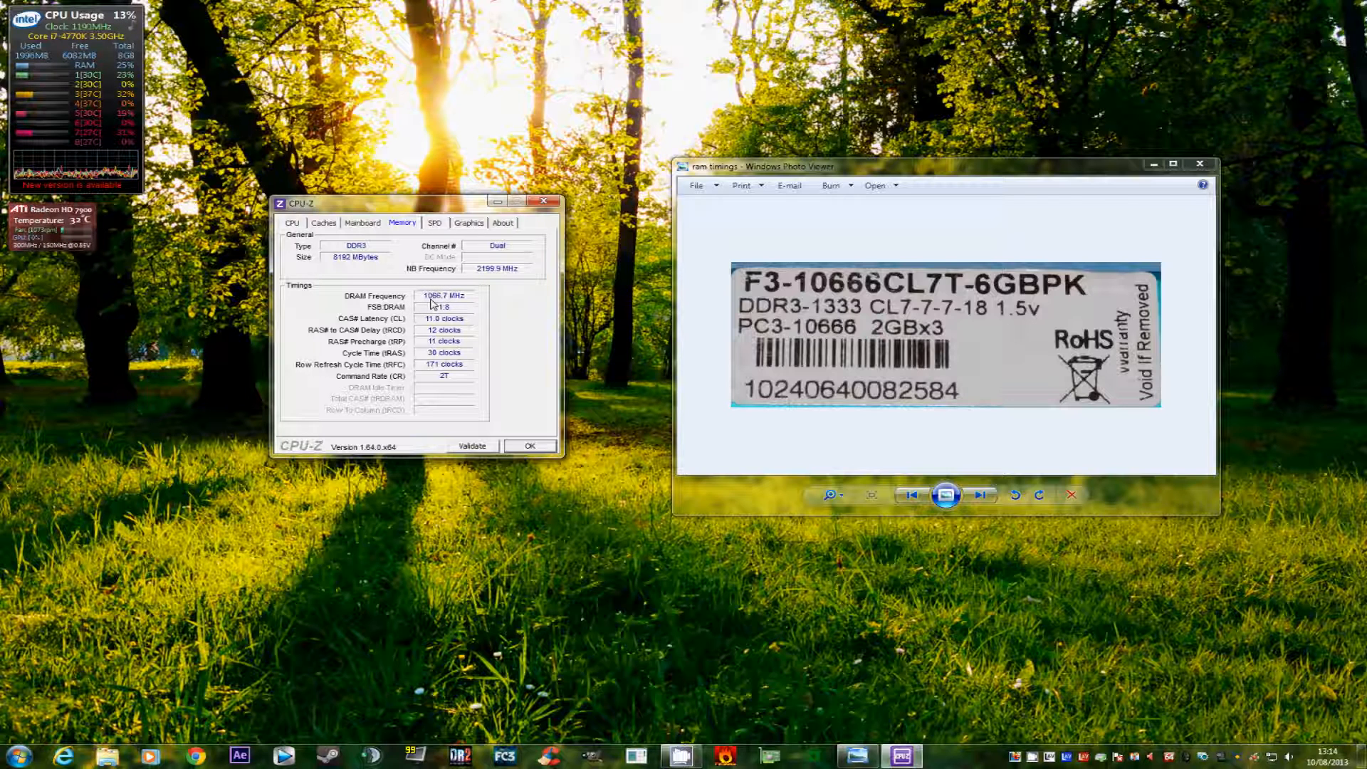
Show the SPD slot #1 details: Kingston 4096 MBytes DDR3 with its timings table
click(434, 222)
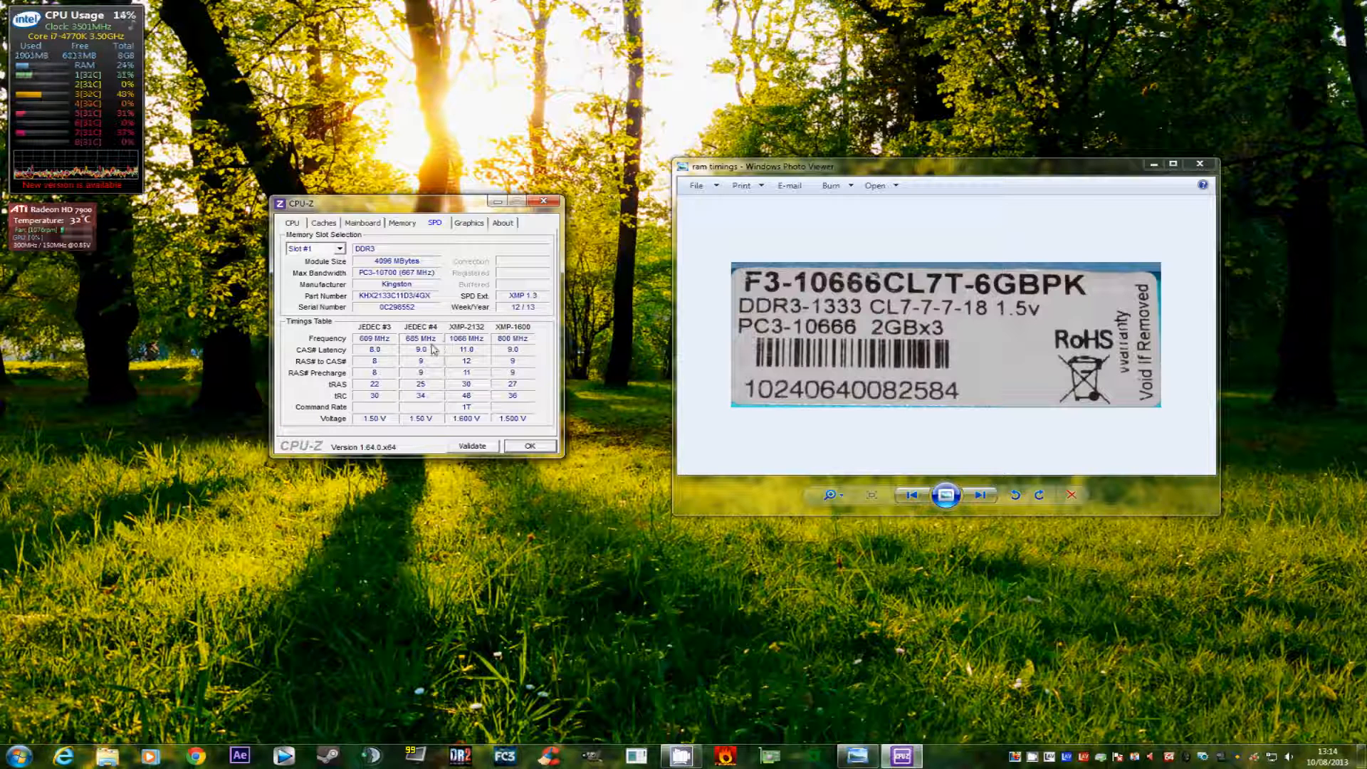
Return to the Memory overview showing 1066.7 MHz CL11 timings beside the DDR3-1333 label photo
click(401, 222)
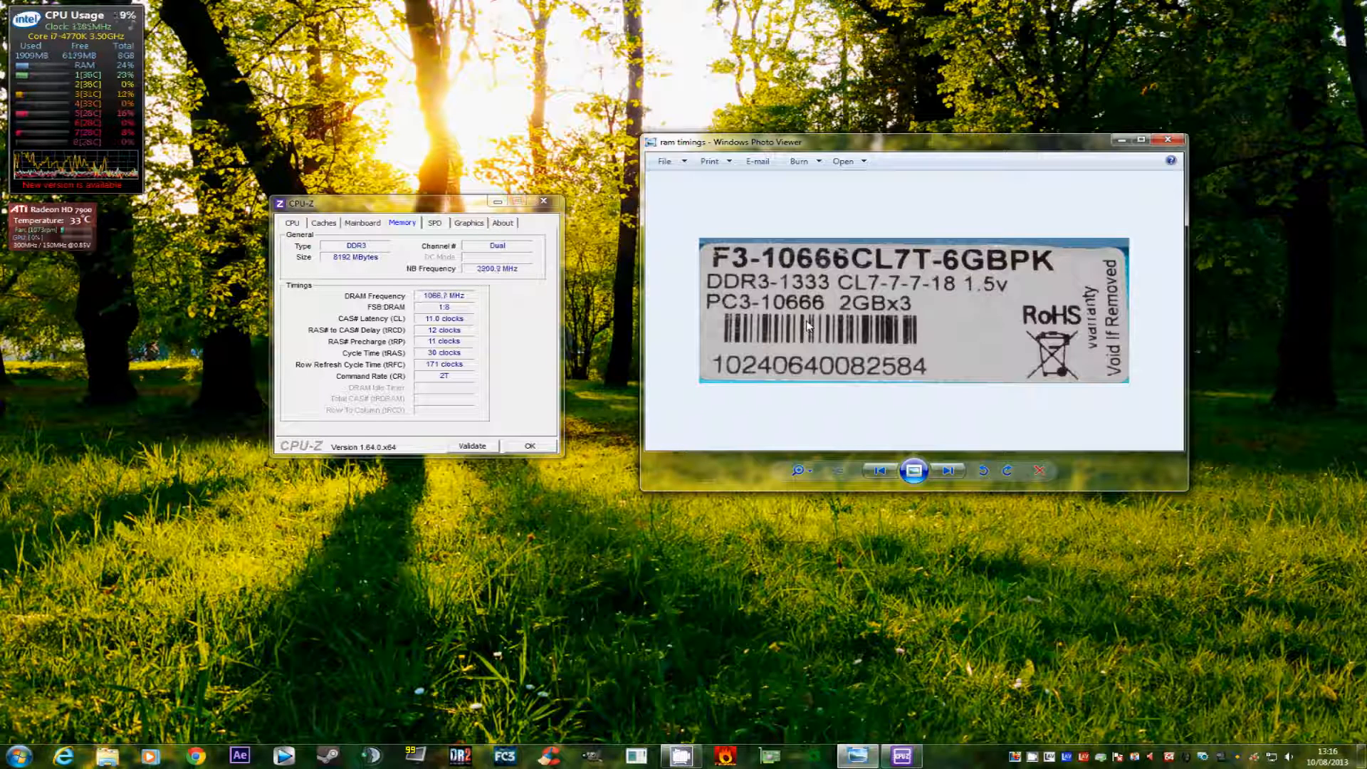
mouse_move(1195, 446)
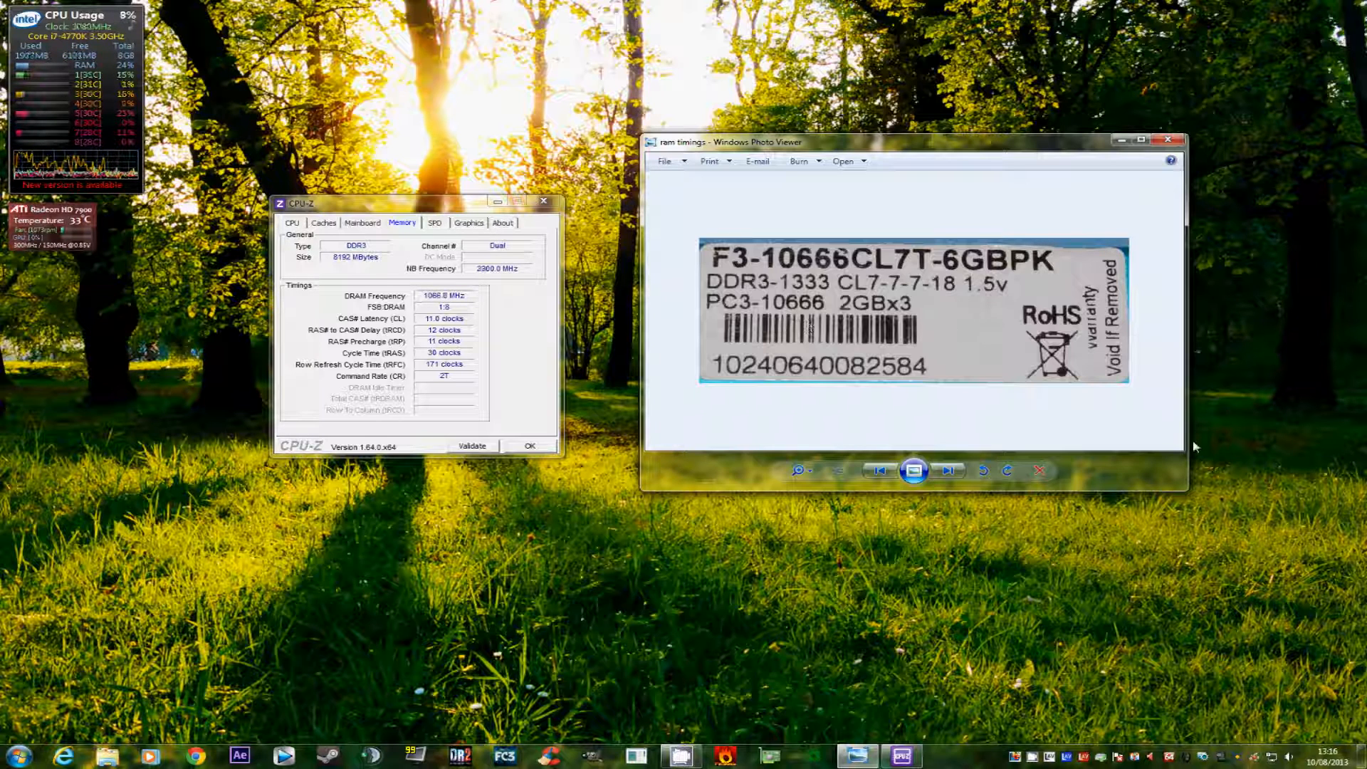